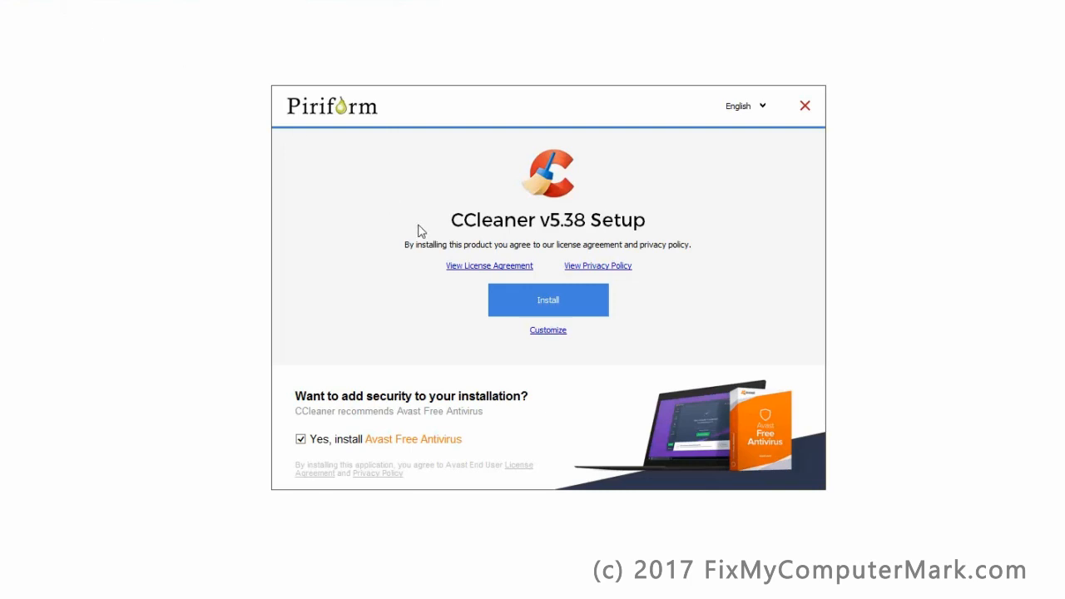
mouse_move(475, 253)
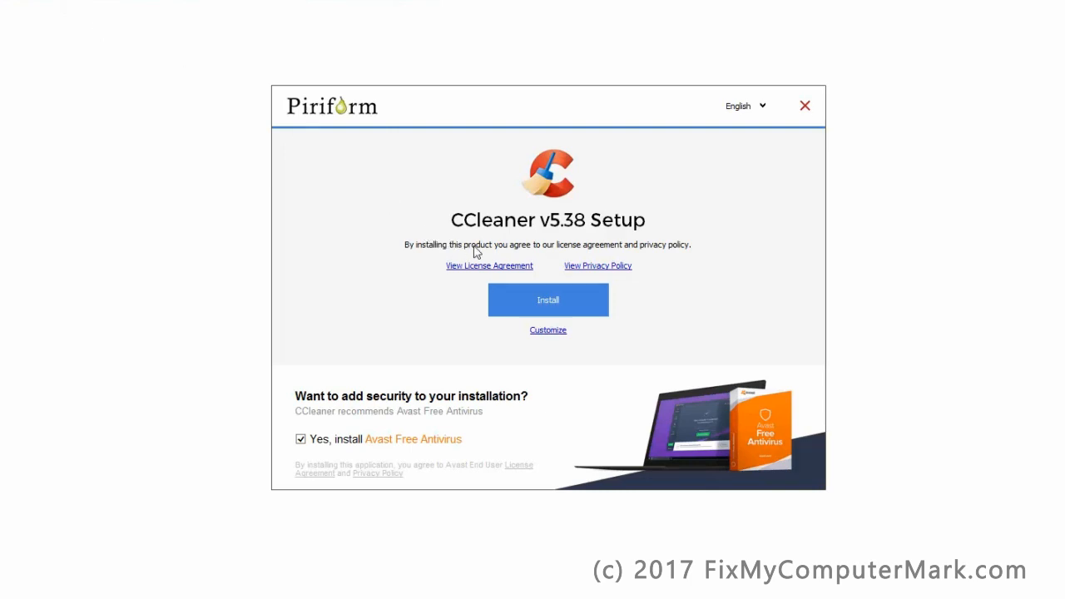
mouse_move(609, 299)
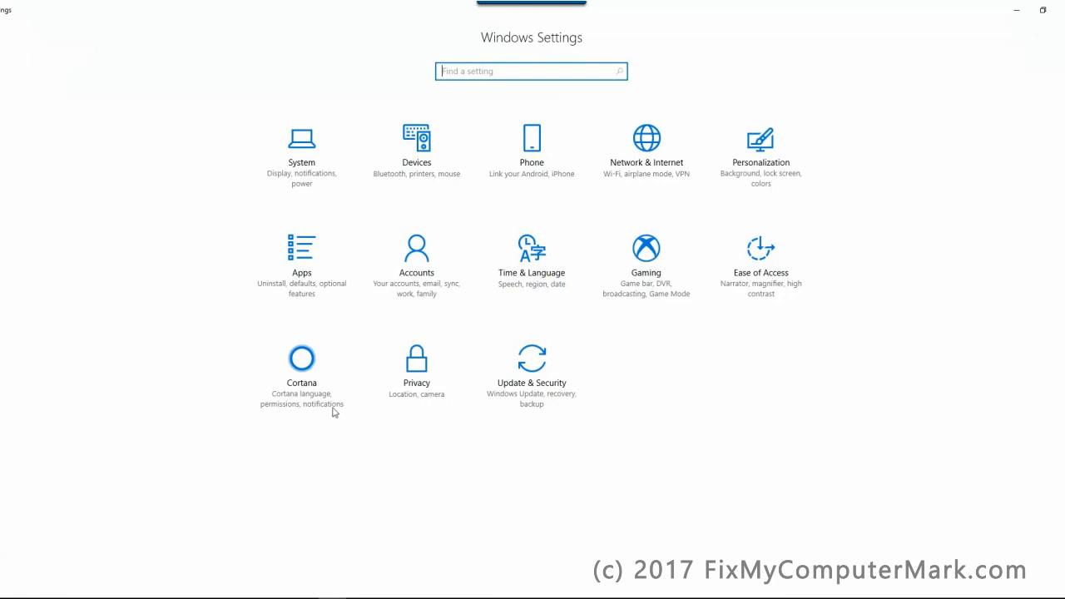
View the greyed-out 'Allow apps from the Store only' option under Apps, then close Settings.
left_click(301, 258)
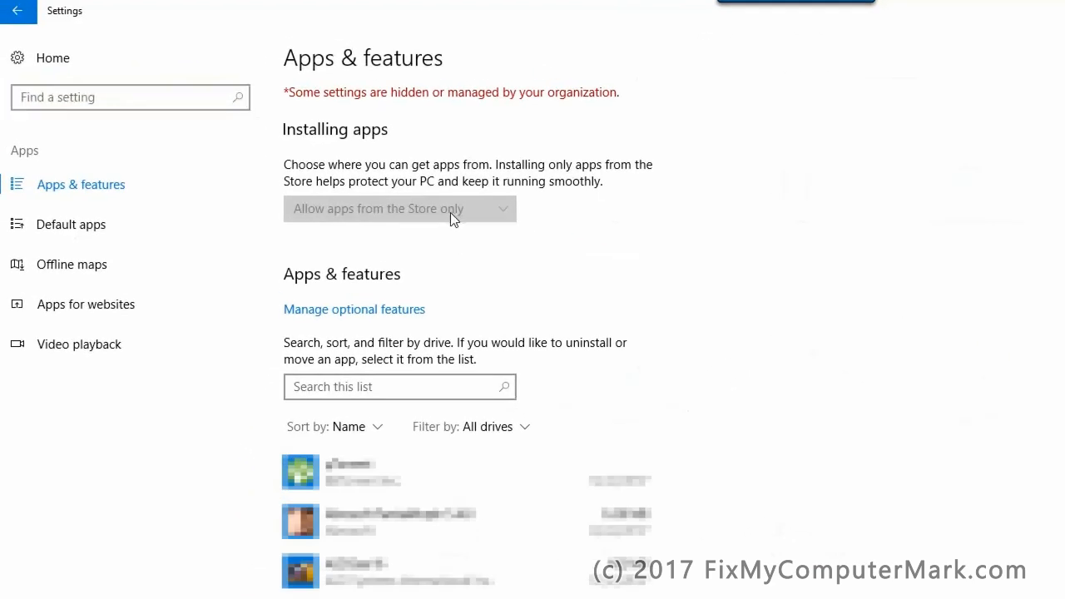
mouse_move(293, 102)
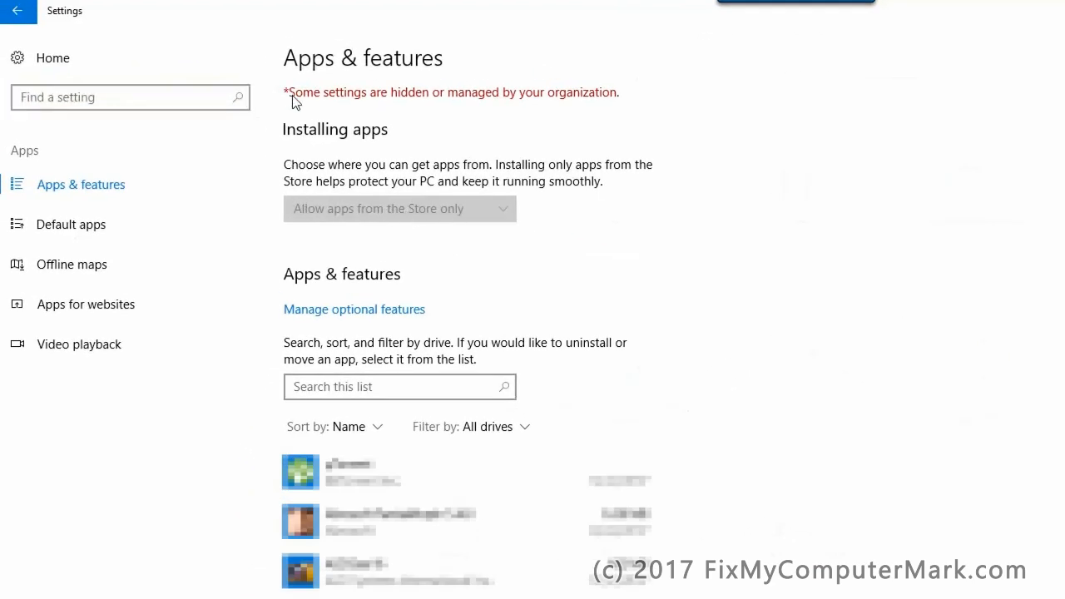
mouse_move(469, 115)
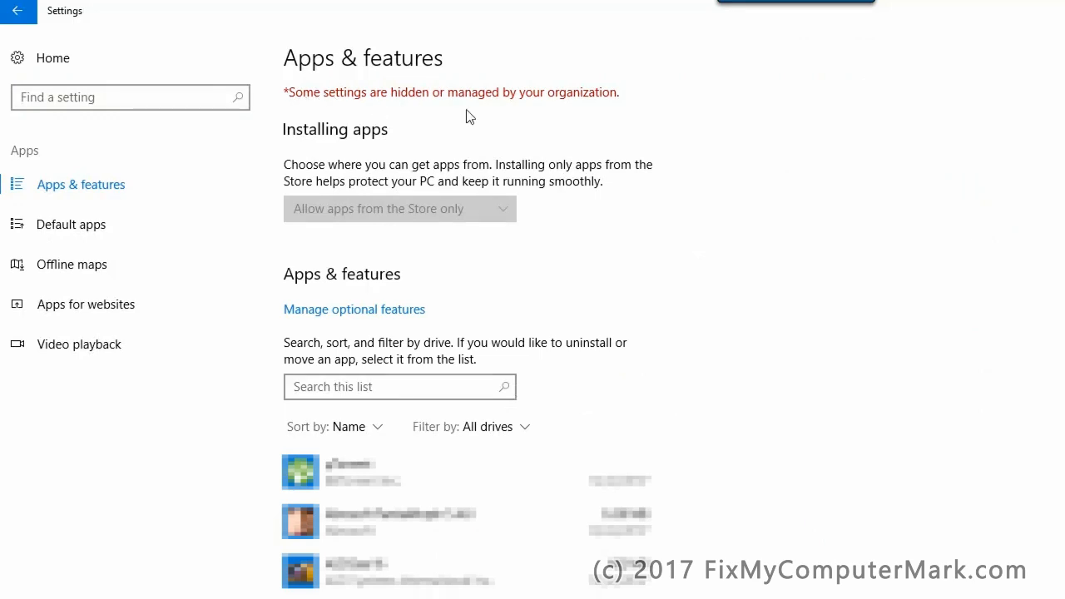
mouse_move(416, 231)
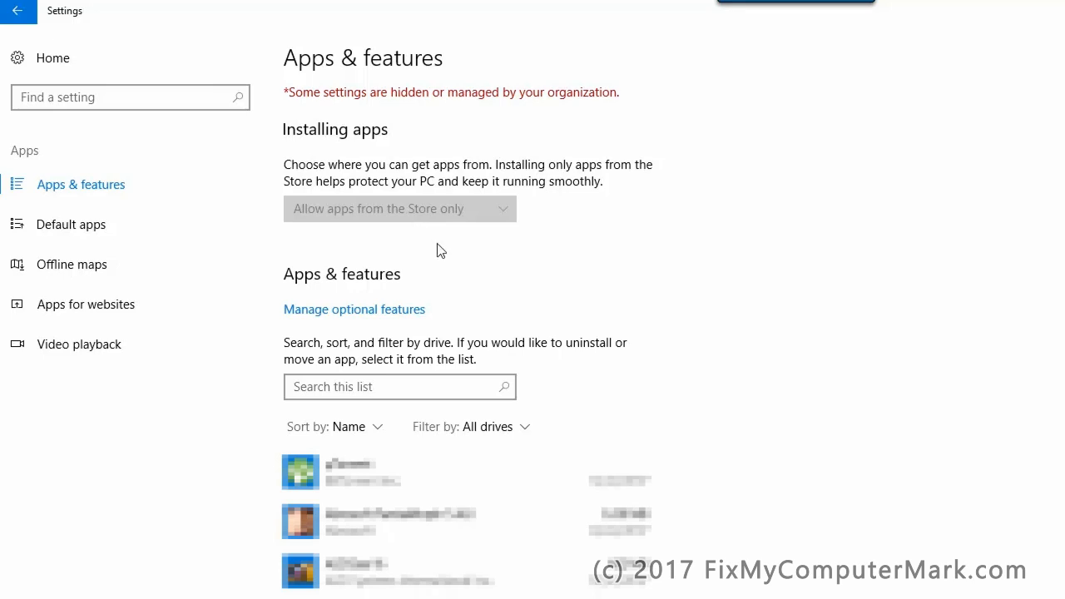
left_click(399, 208)
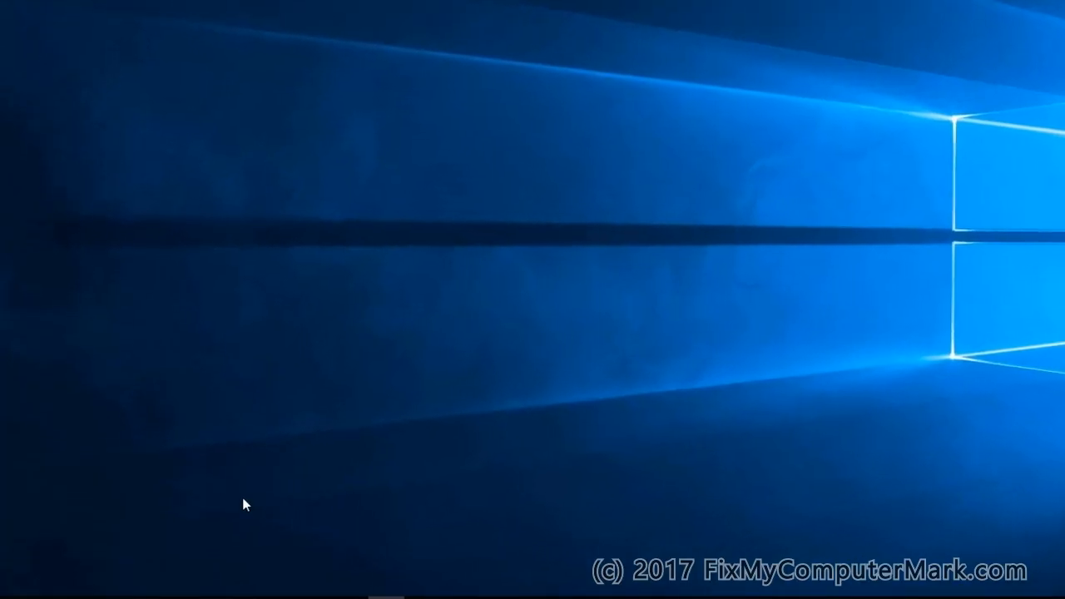
Enter gpedit.msc in the Run dialog's Open box.
key("Win+r")
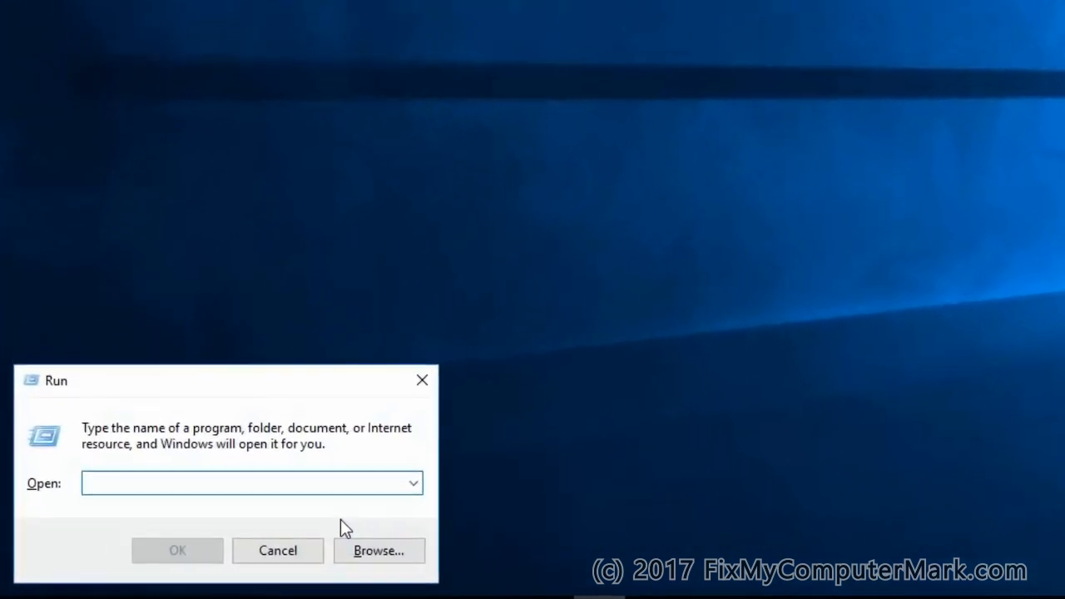
type("gp")
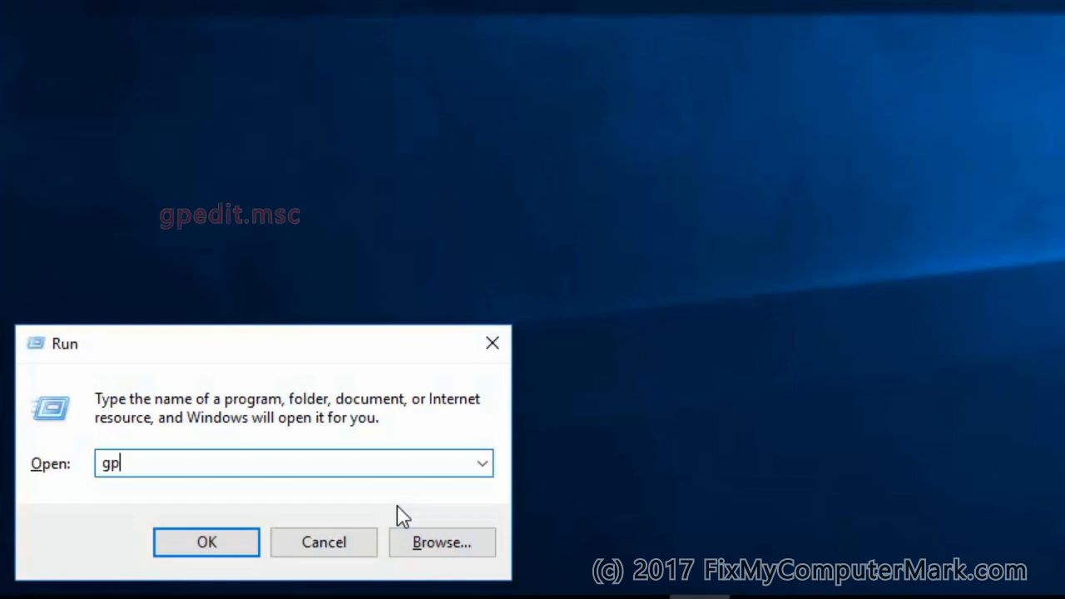
type("edit")
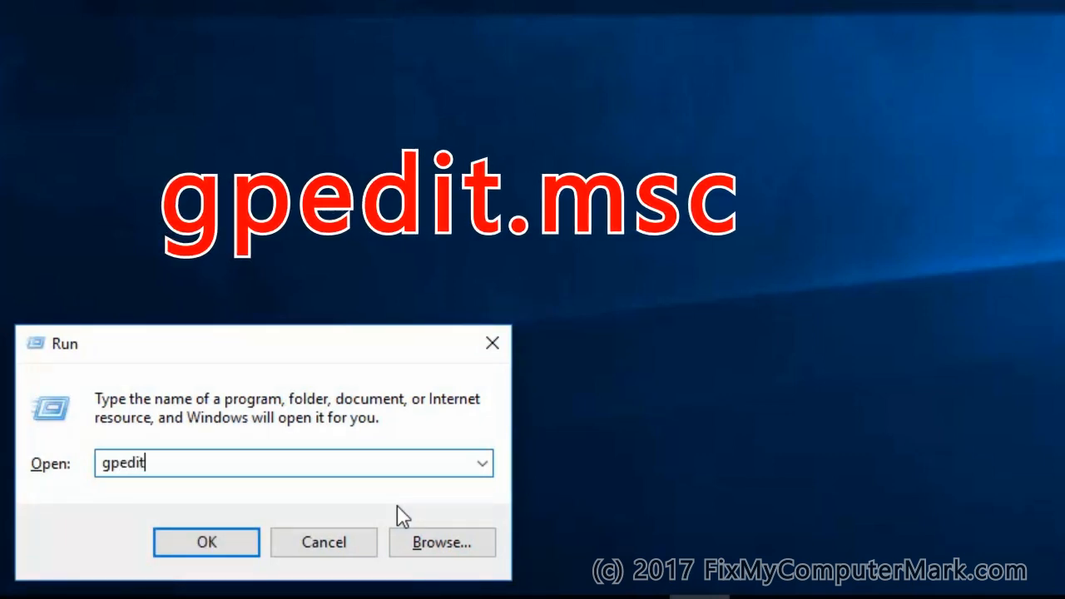
type(".m")
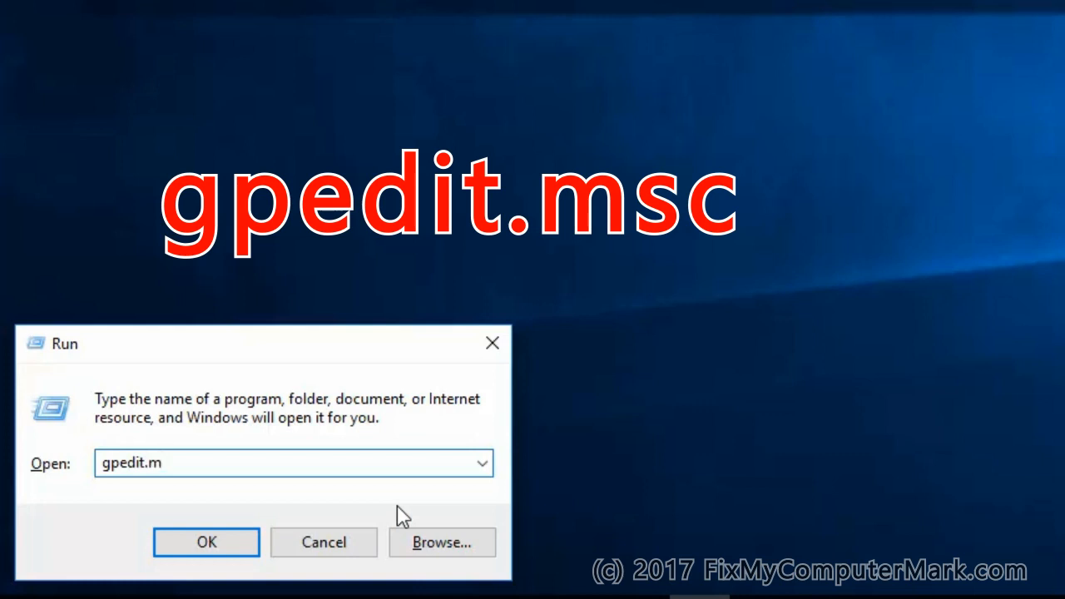
type("sc")
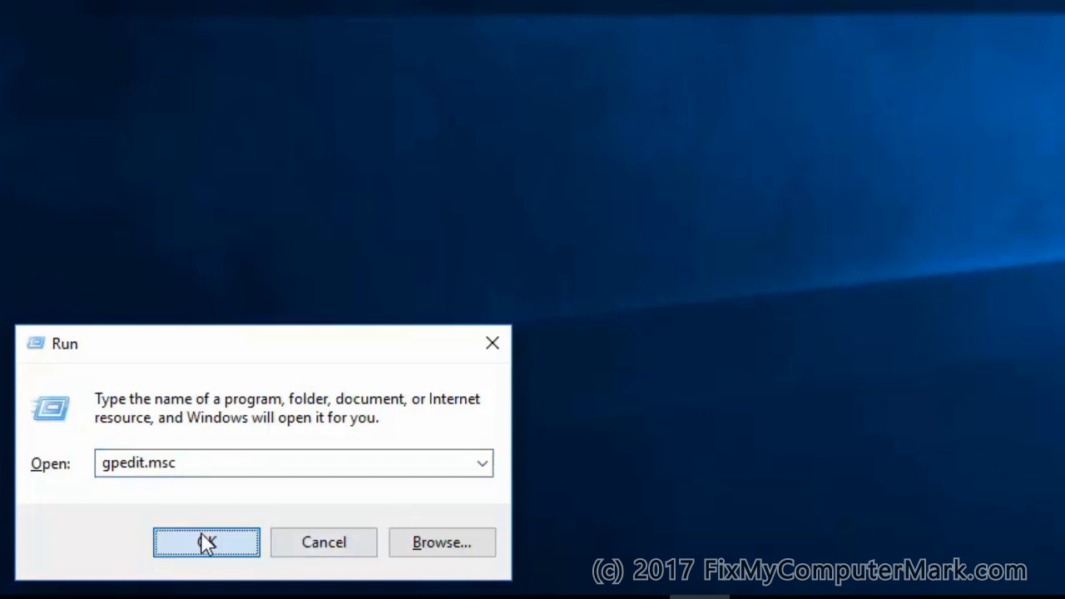
Launch Group Policy Editor, expand Computer Configuration's Administrative Templates and scroll to Windows Defender SmartScreen.
left_click(206, 543)
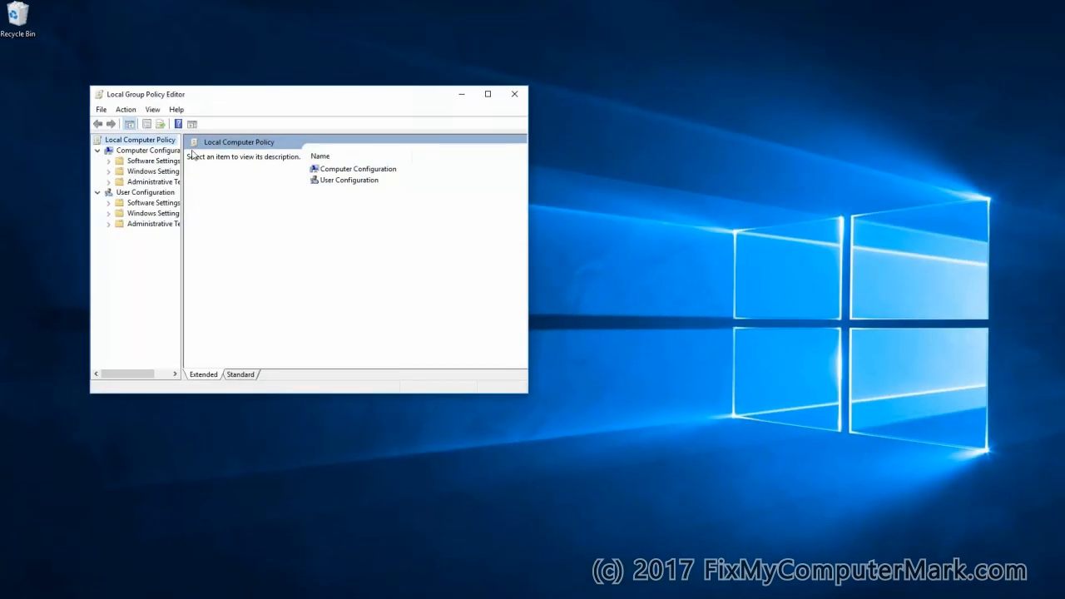
left_click(488, 93)
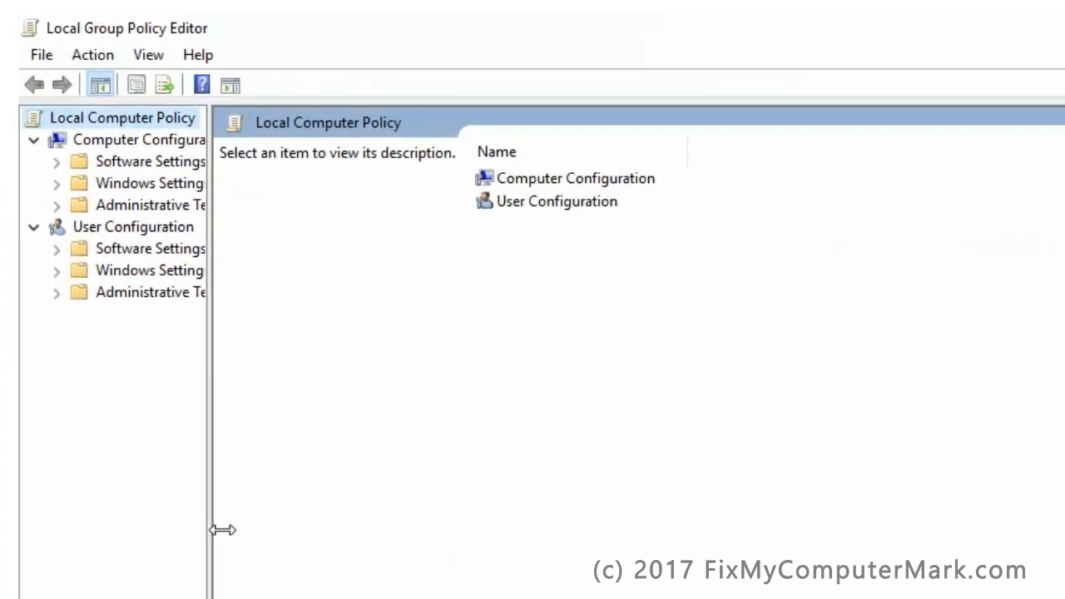
left_click_drag(213, 530, 324, 529)
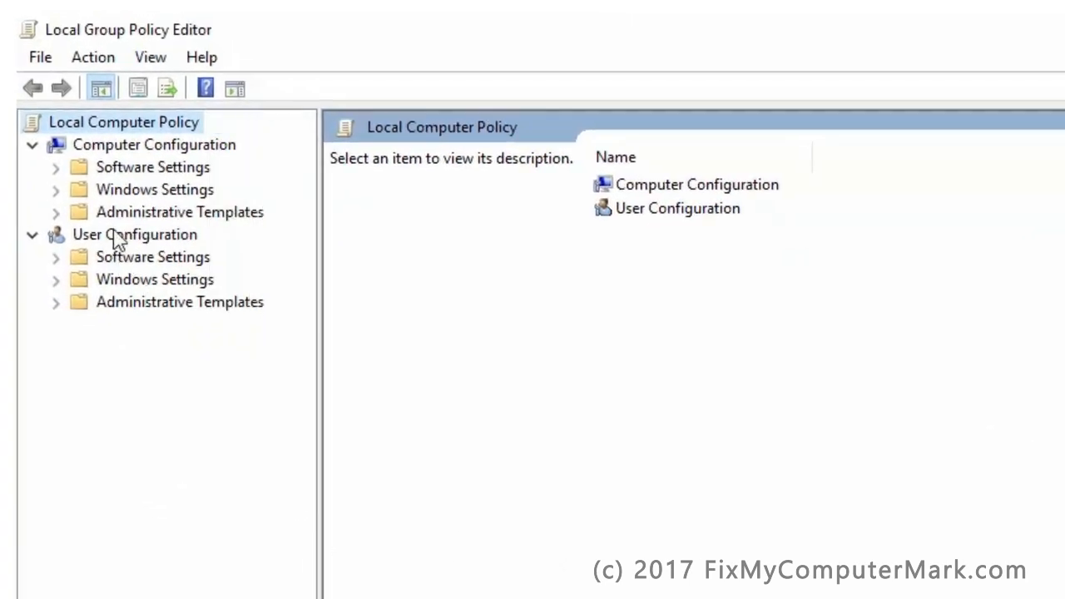
left_click(180, 212)
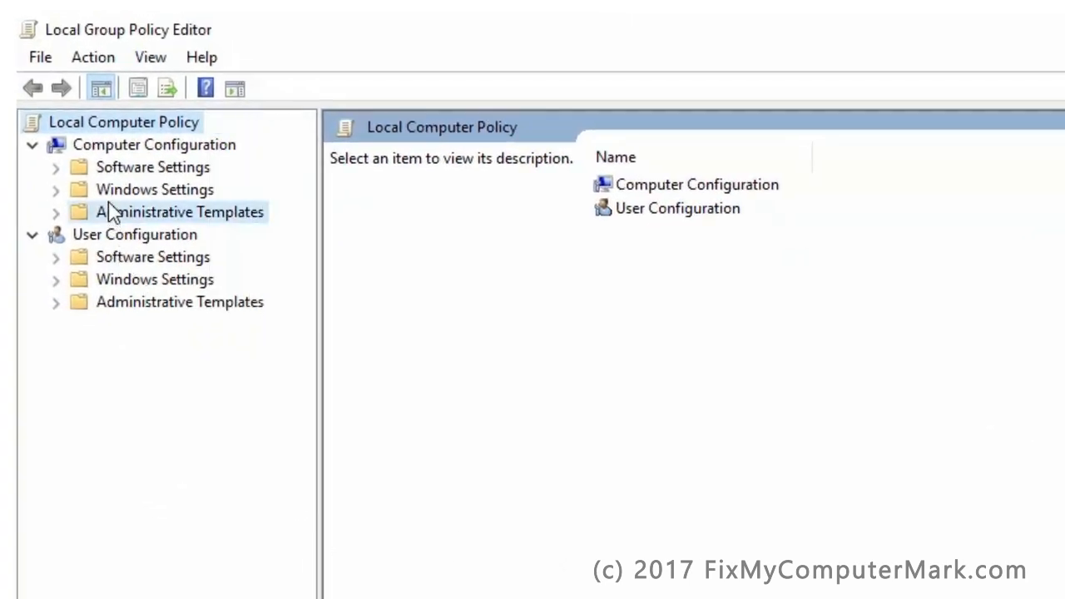
left_click(180, 212)
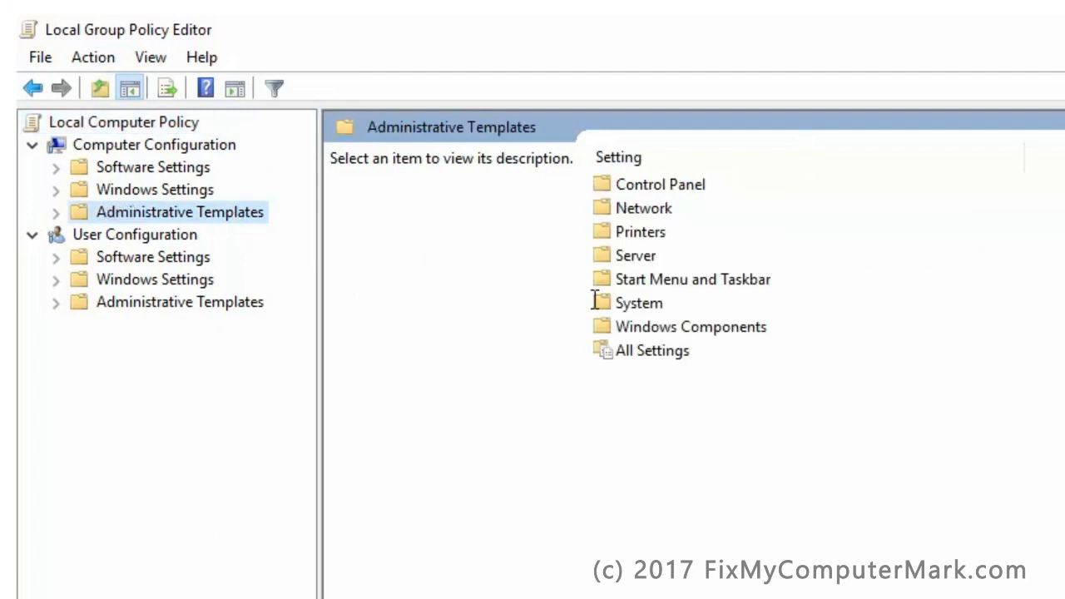
mouse_move(672, 333)
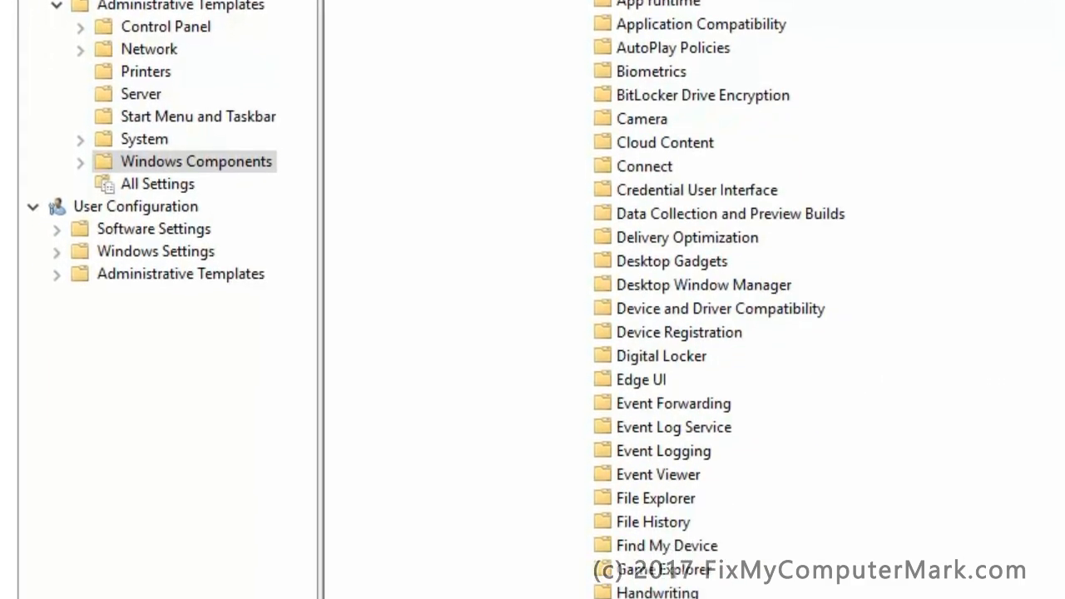
scroll("down", 3)
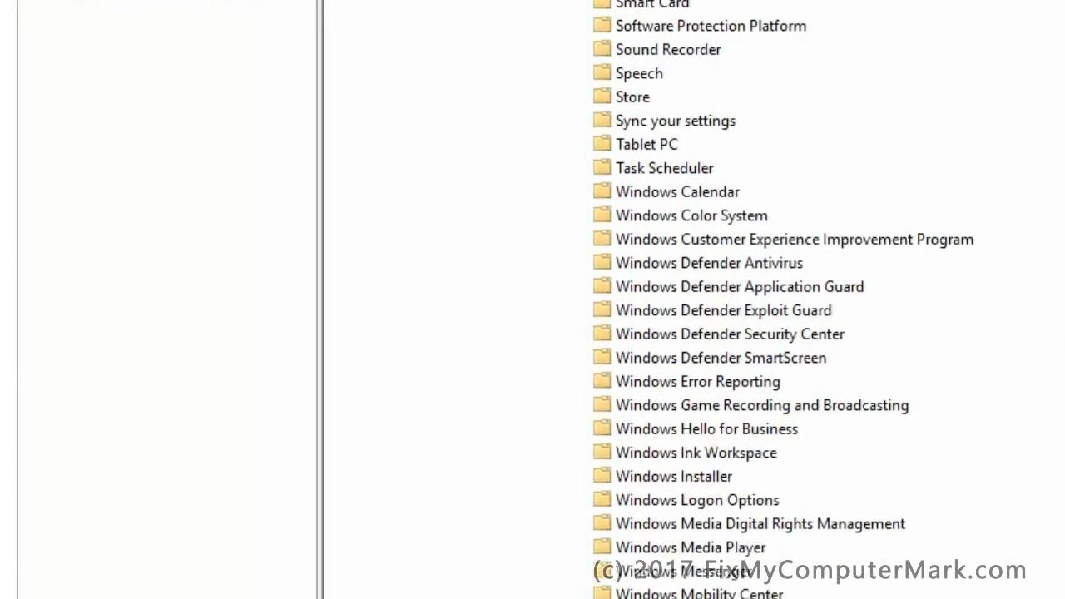
scroll("down", 3)
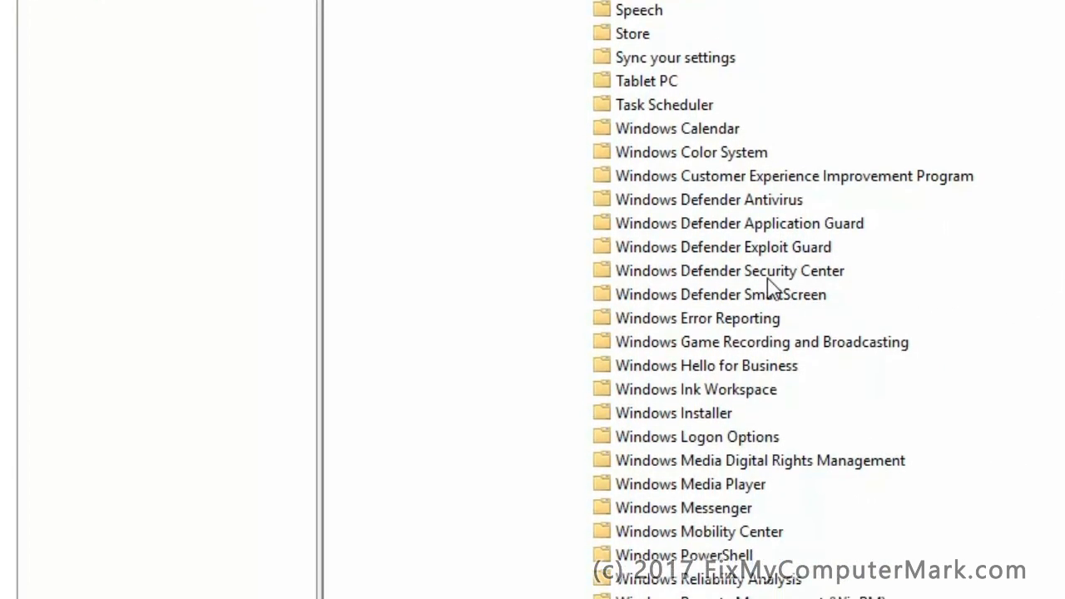
Open Windows Defender SmartScreen's Explorer folder listing its two policy settings.
left_click(721, 294)
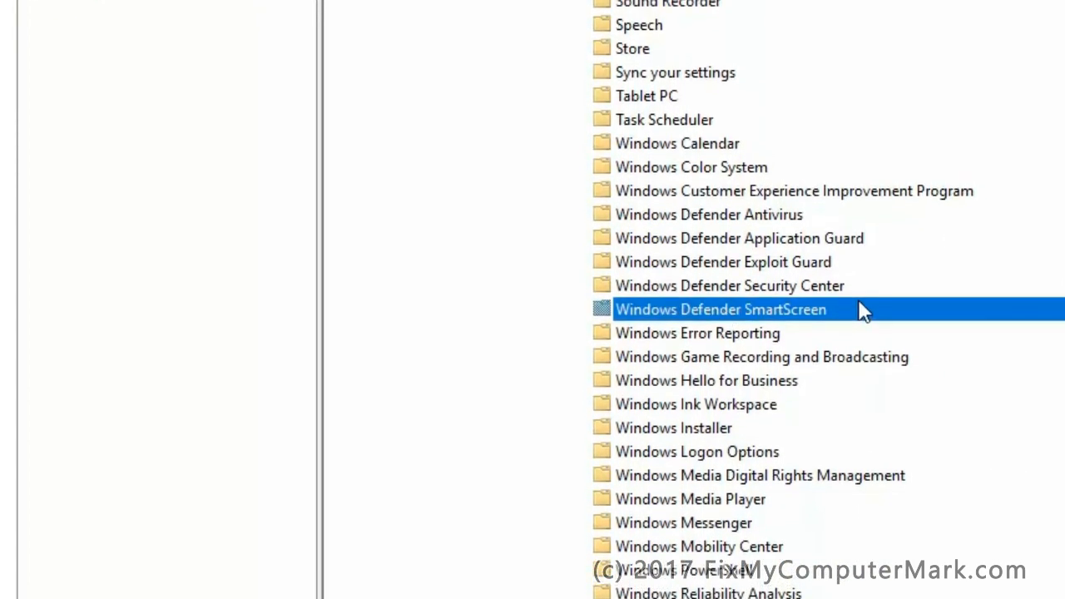
double_click(720, 308)
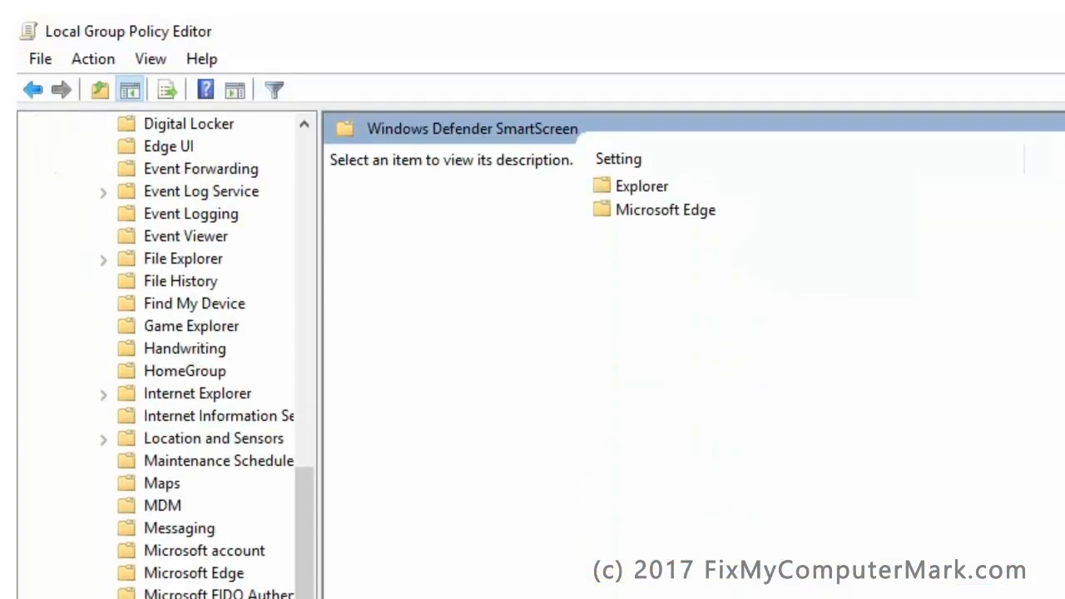
left_click(642, 187)
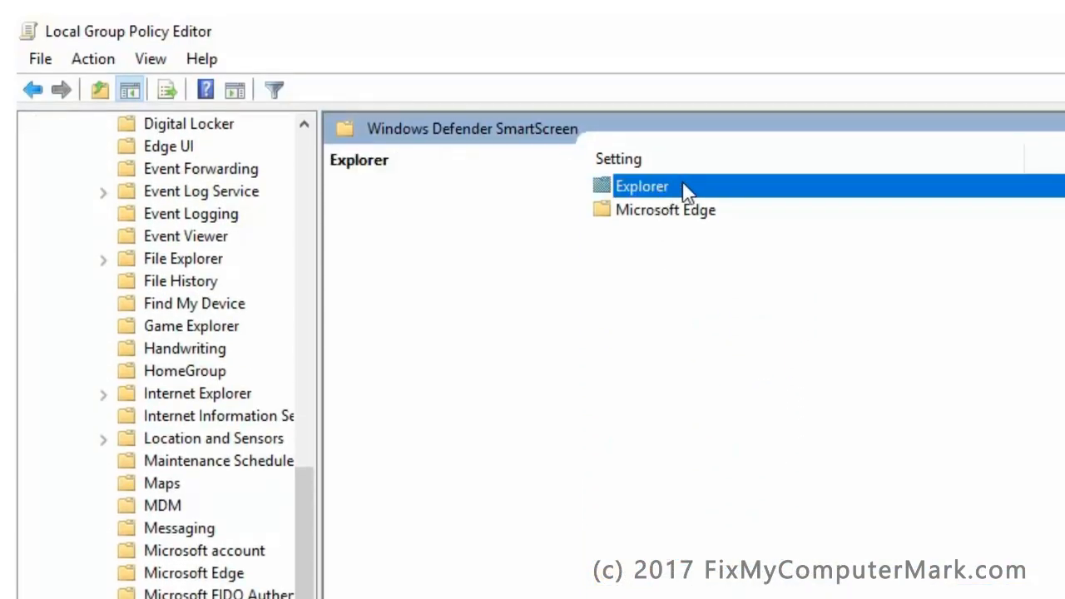
mouse_move(714, 193)
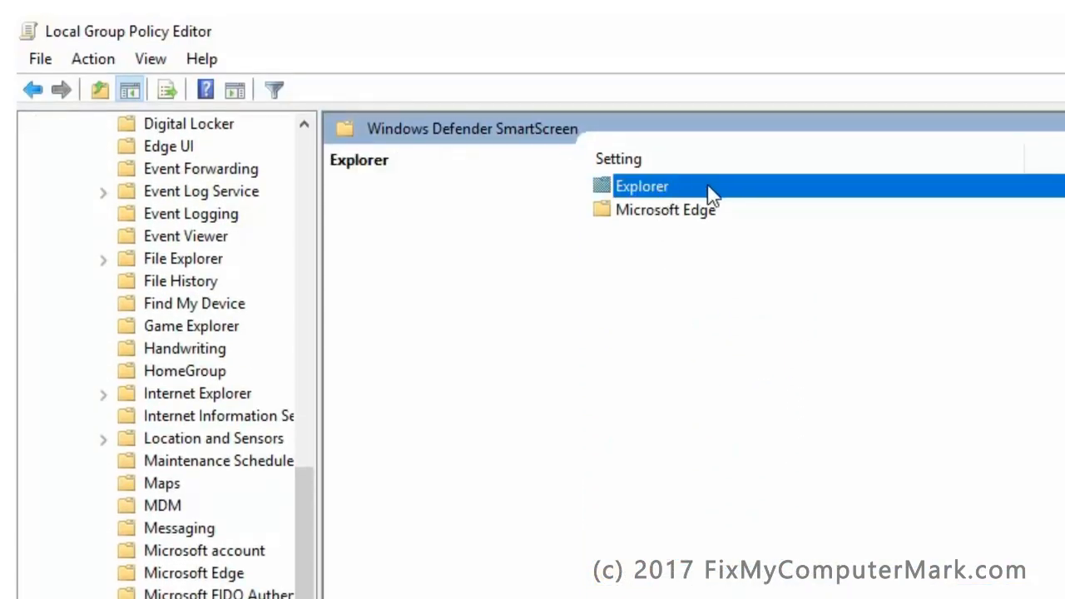
double_click(643, 187)
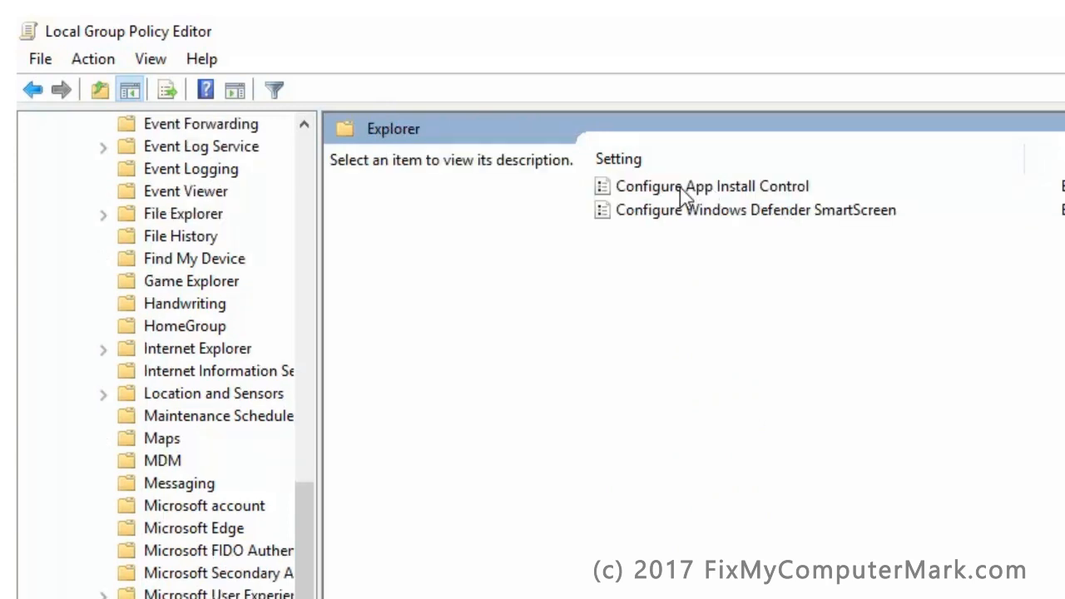
mouse_move(1062, 203)
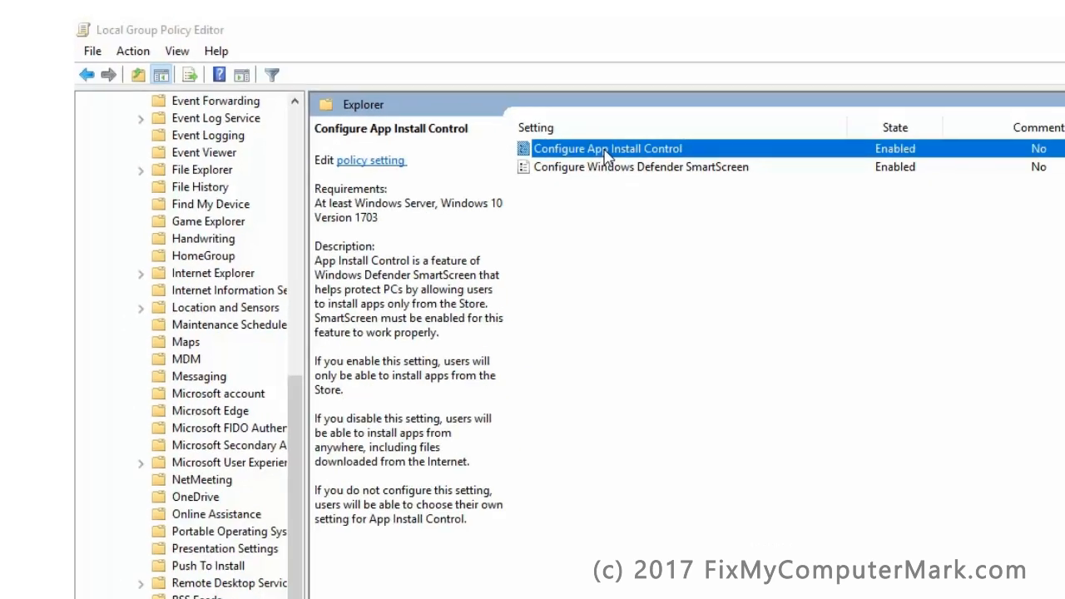
Change Configure App Install Control to Not Configured and confirm with OK.
double_click(608, 148)
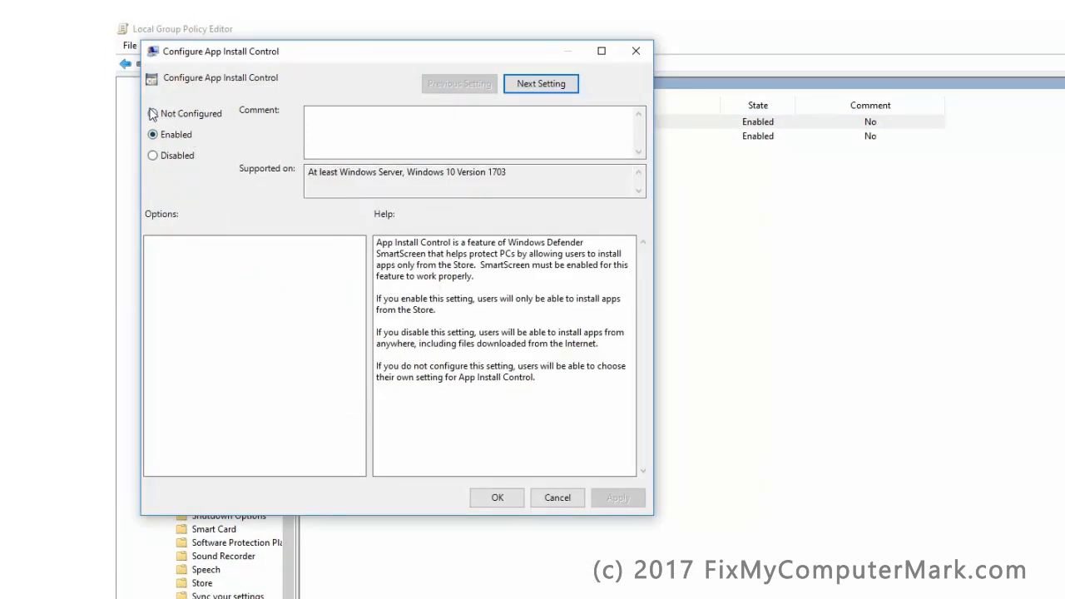
left_click(153, 113)
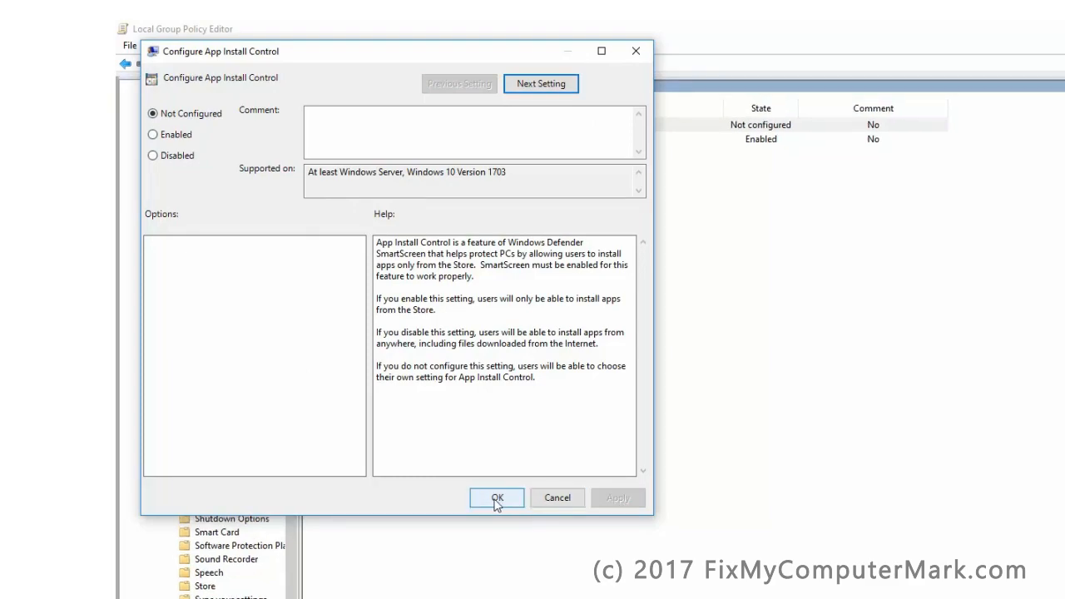
left_click(496, 497)
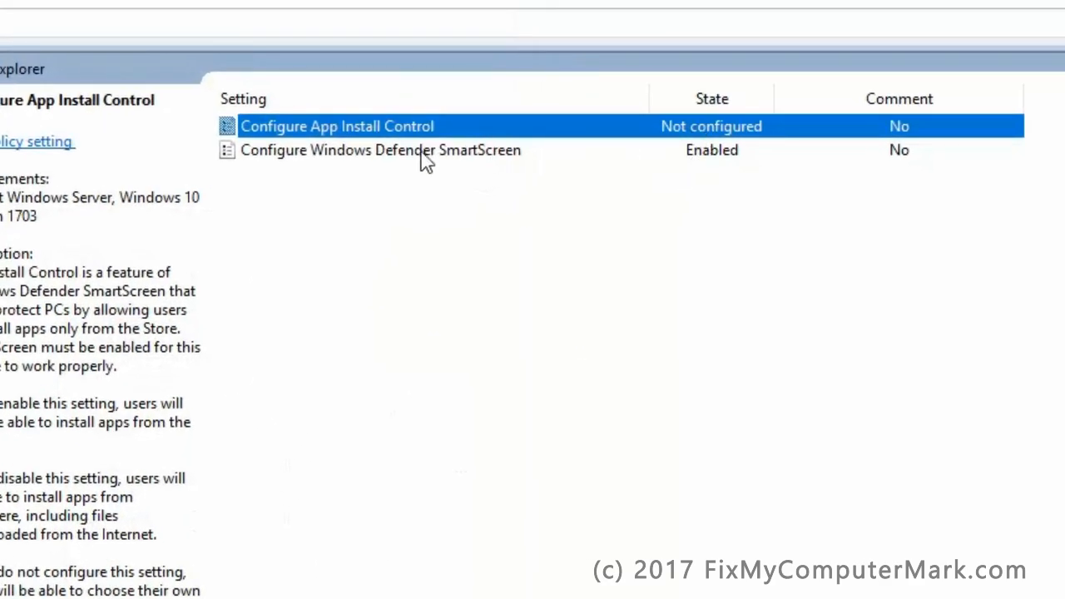
Change Configure Windows Defender SmartScreen to Not Configured, apply and confirm.
left_click(379, 150)
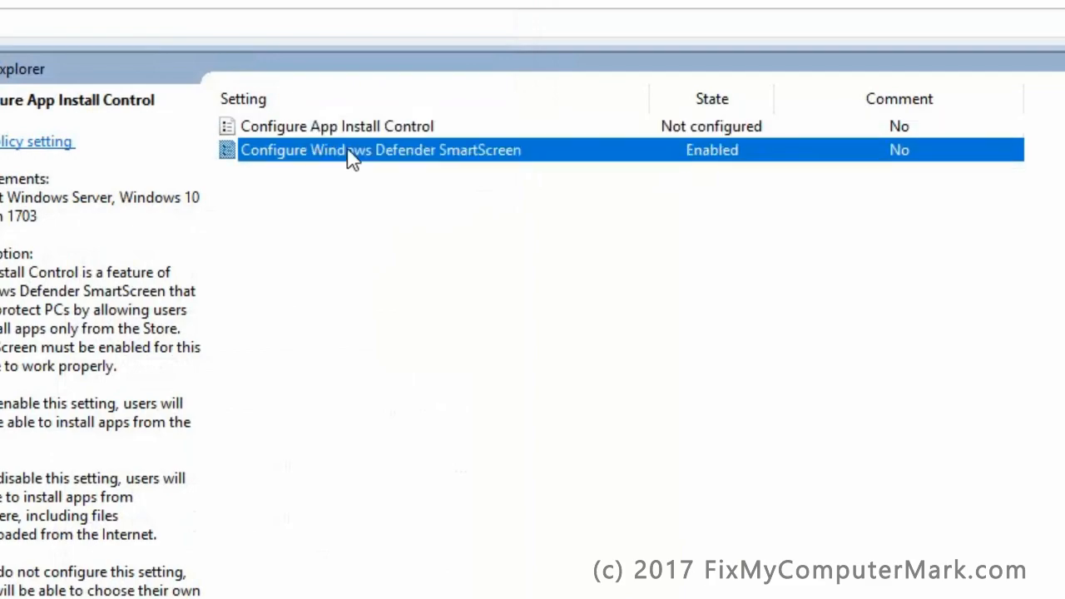
double_click(380, 150)
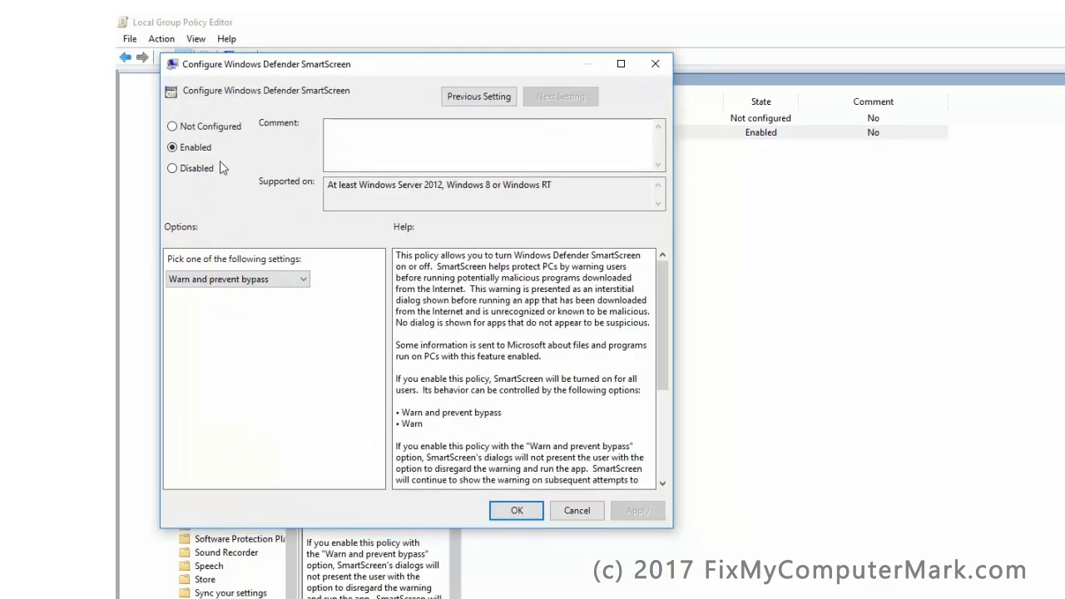
left_click(173, 127)
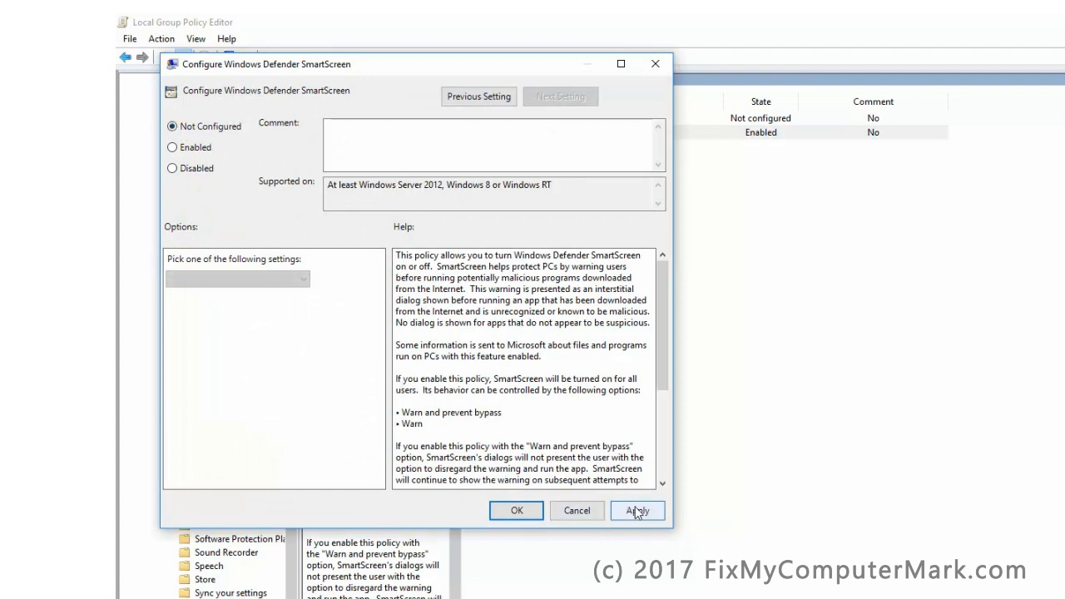
left_click(637, 509)
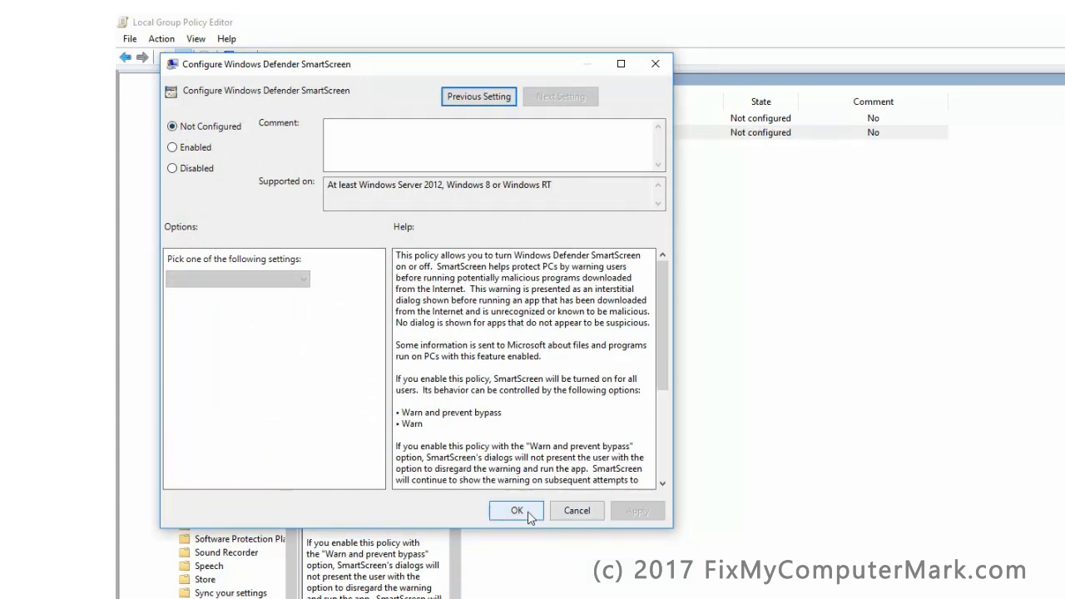
left_click(516, 509)
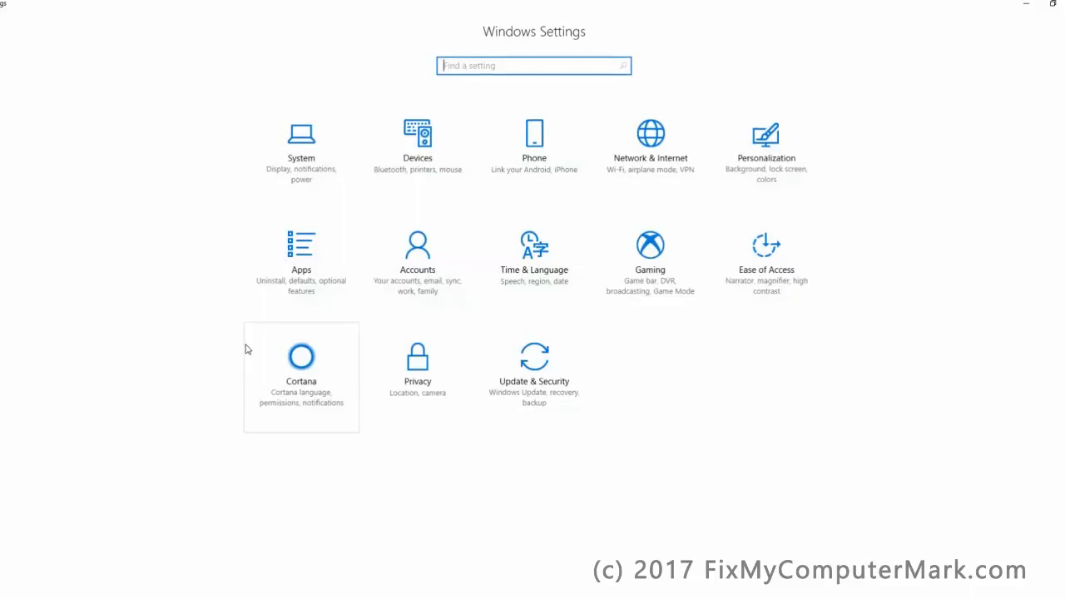
Set the Installing apps option to Allow apps from anywhere.
left_click(299, 247)
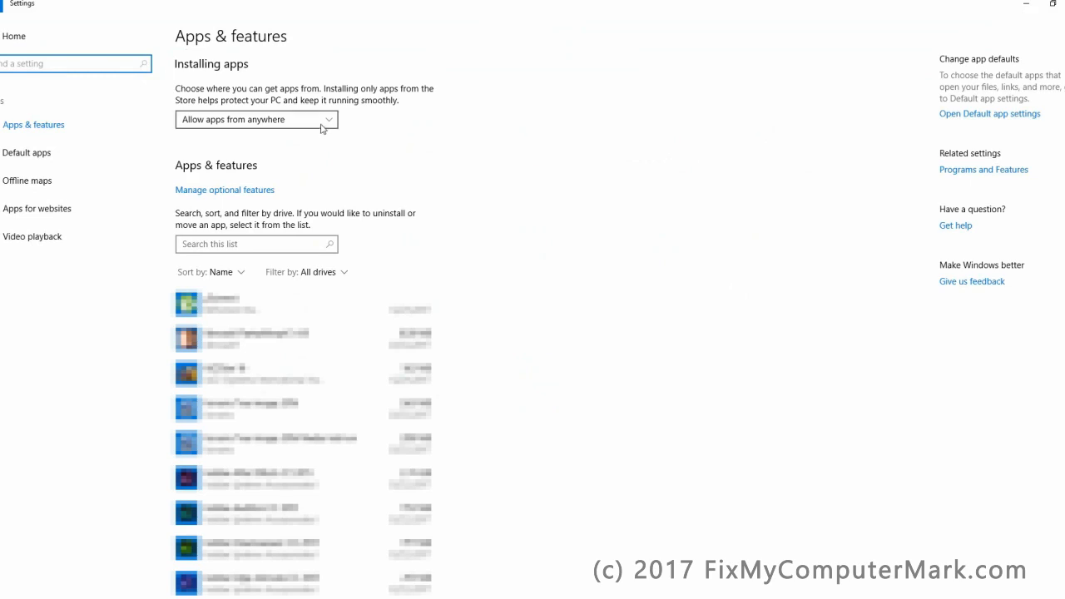
left_click(257, 120)
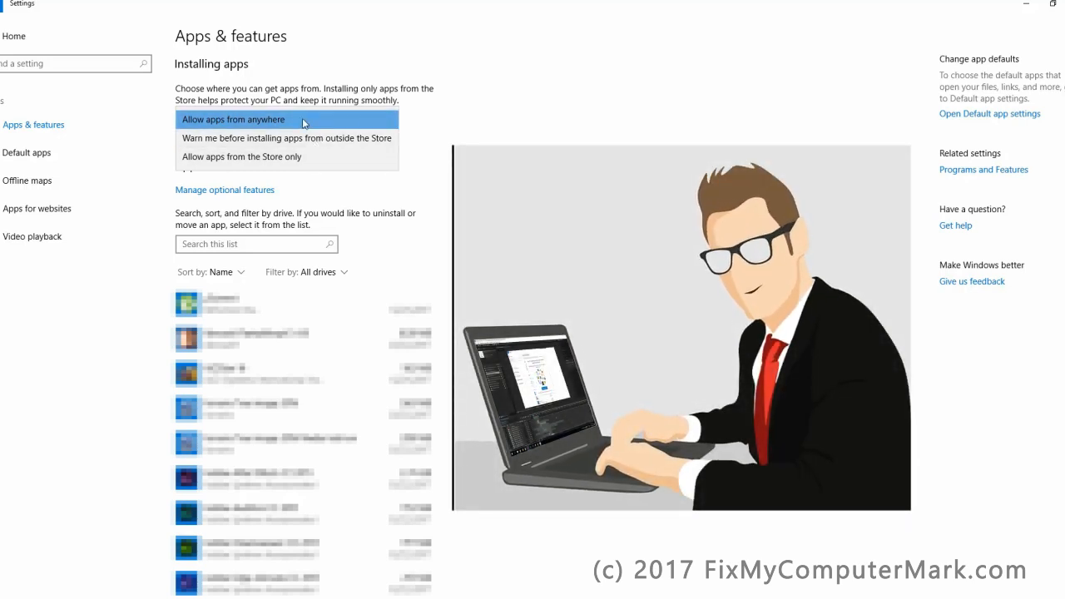
left_click(233, 120)
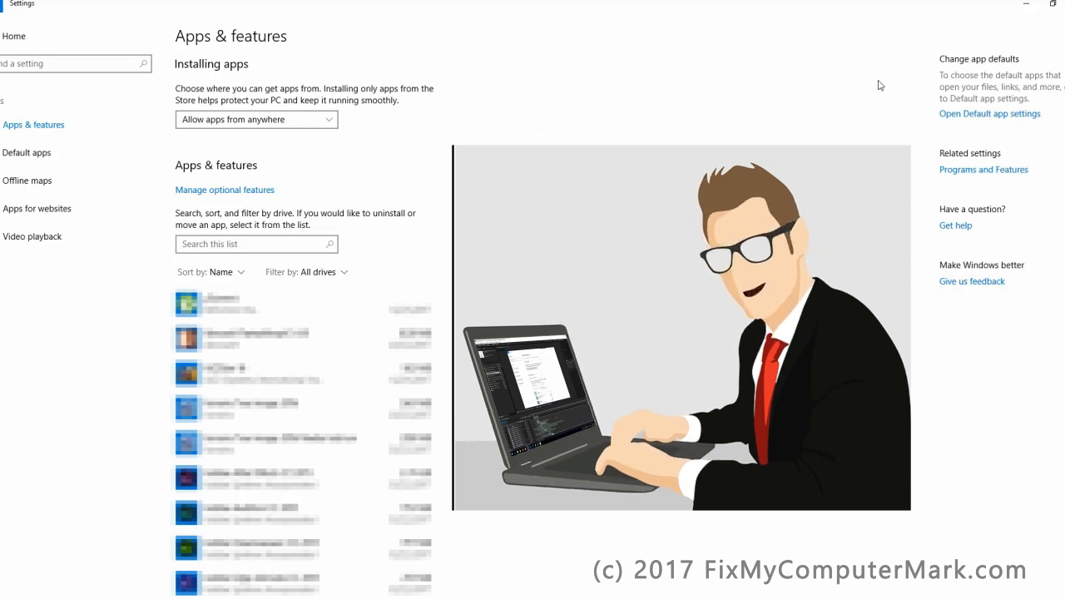